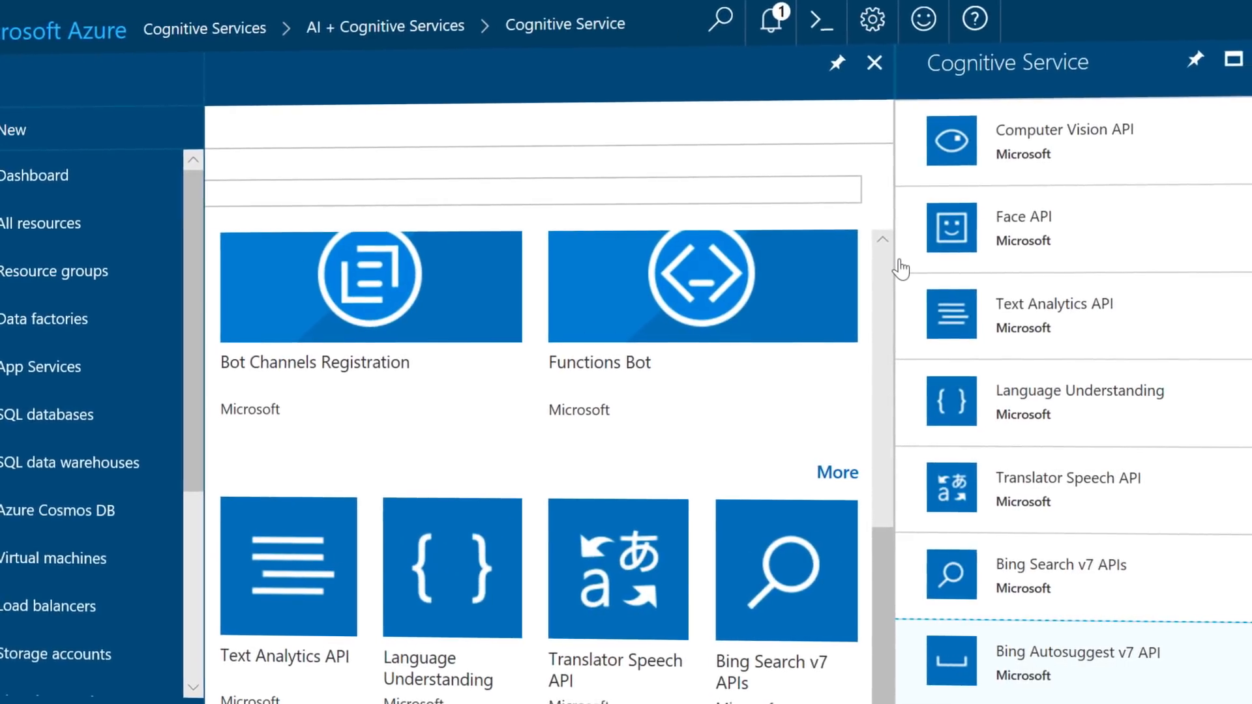
Analyse the sentence 'Our meal' in the Text Analytics demo, then load the Spanish positive example
scroll(down, 3)
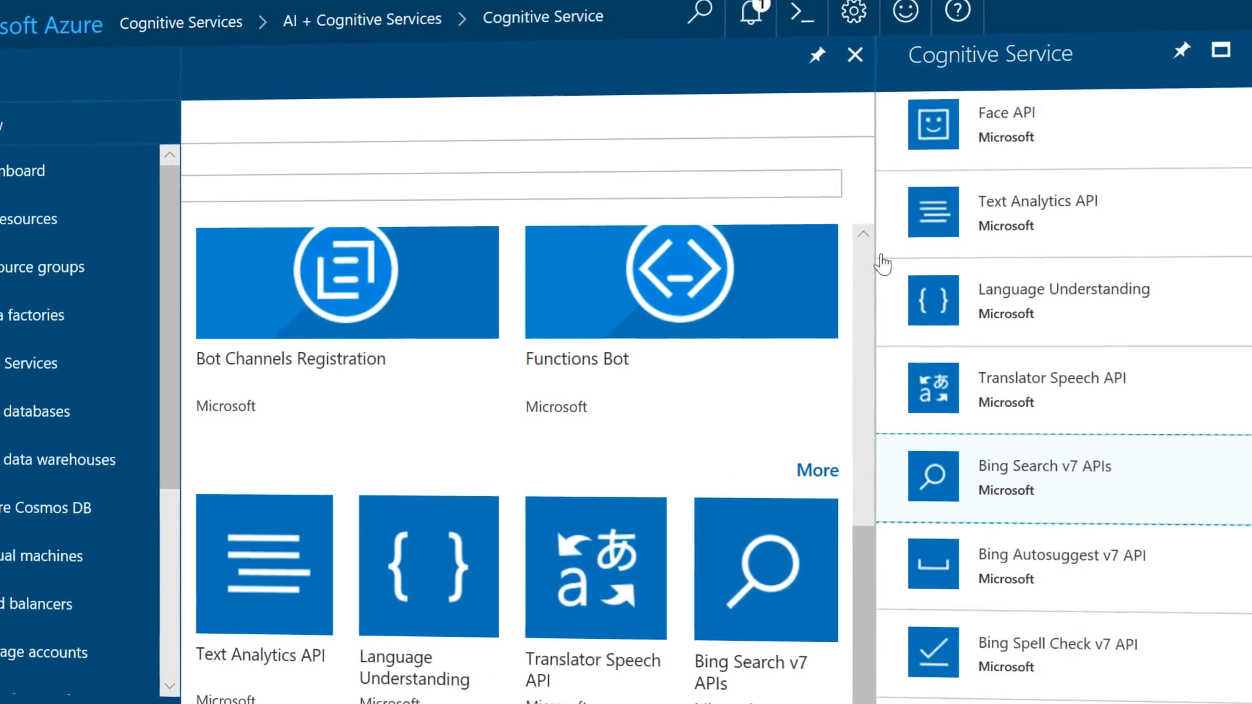
scroll(down, 3)
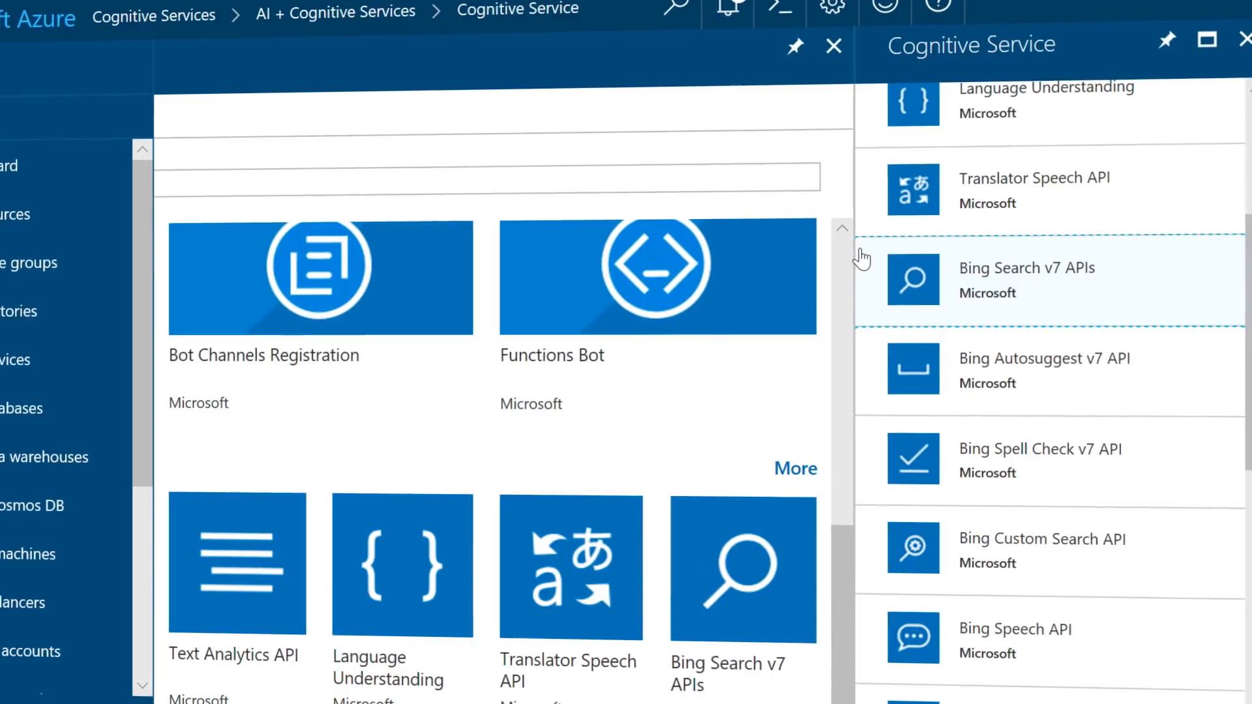
click(236, 563)
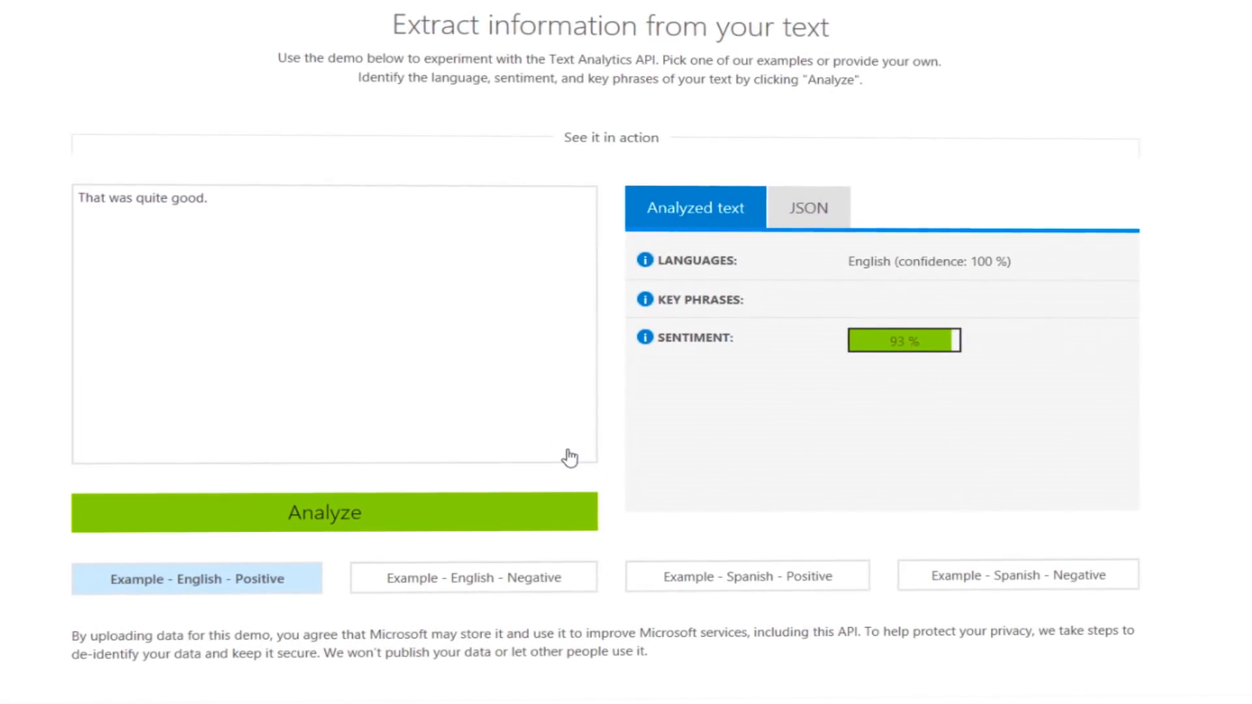
text(Our meal)
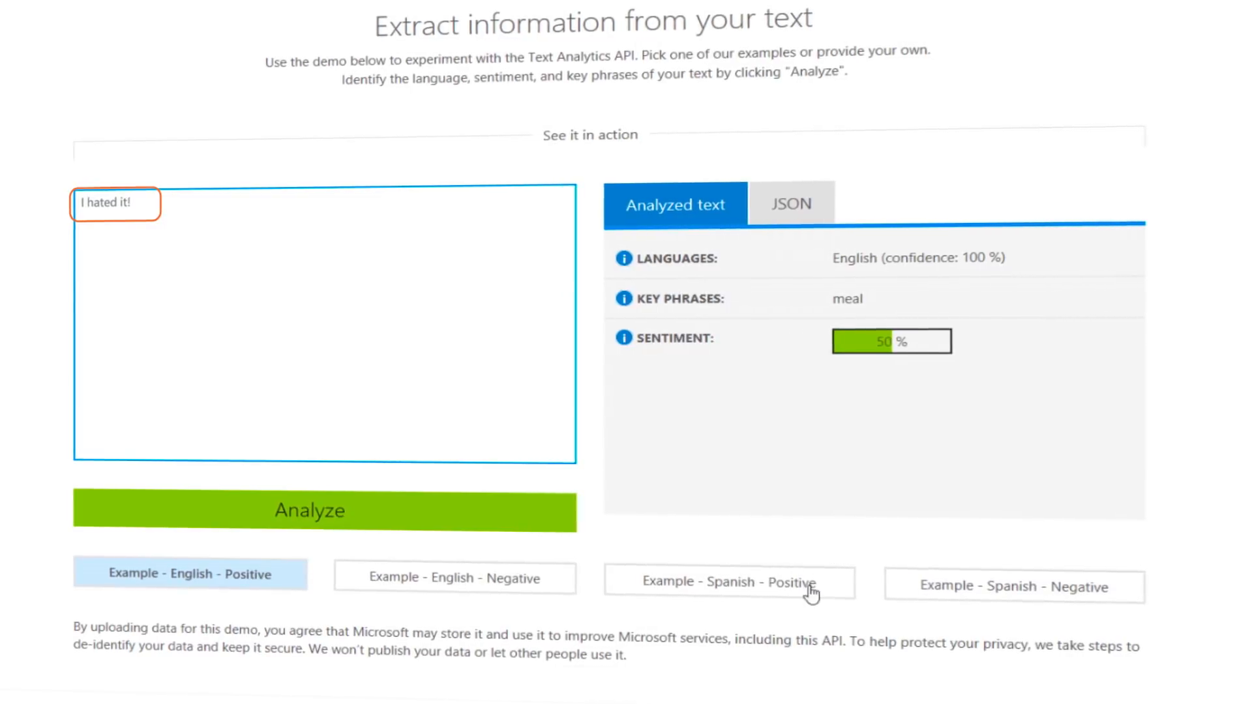
click(324, 510)
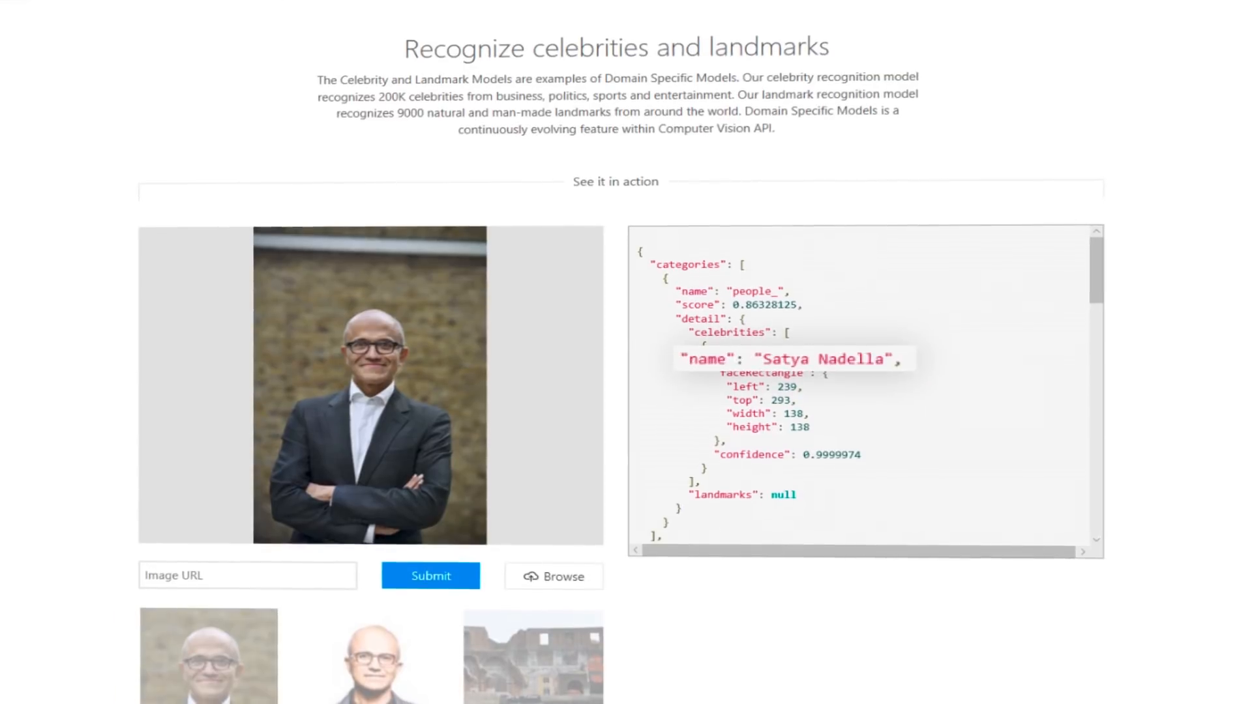
Scroll past celebrity recognition to the Emotion API result with four detected faces
scroll(down, 3)
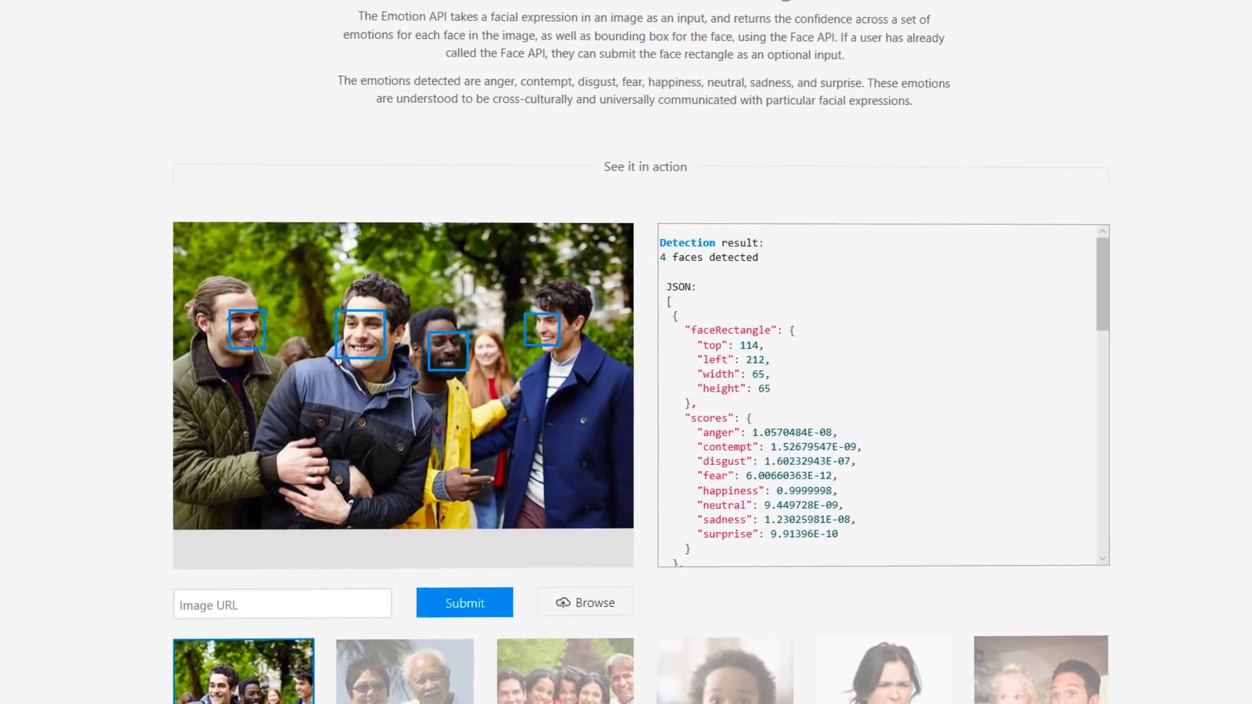
scroll(down, 3)
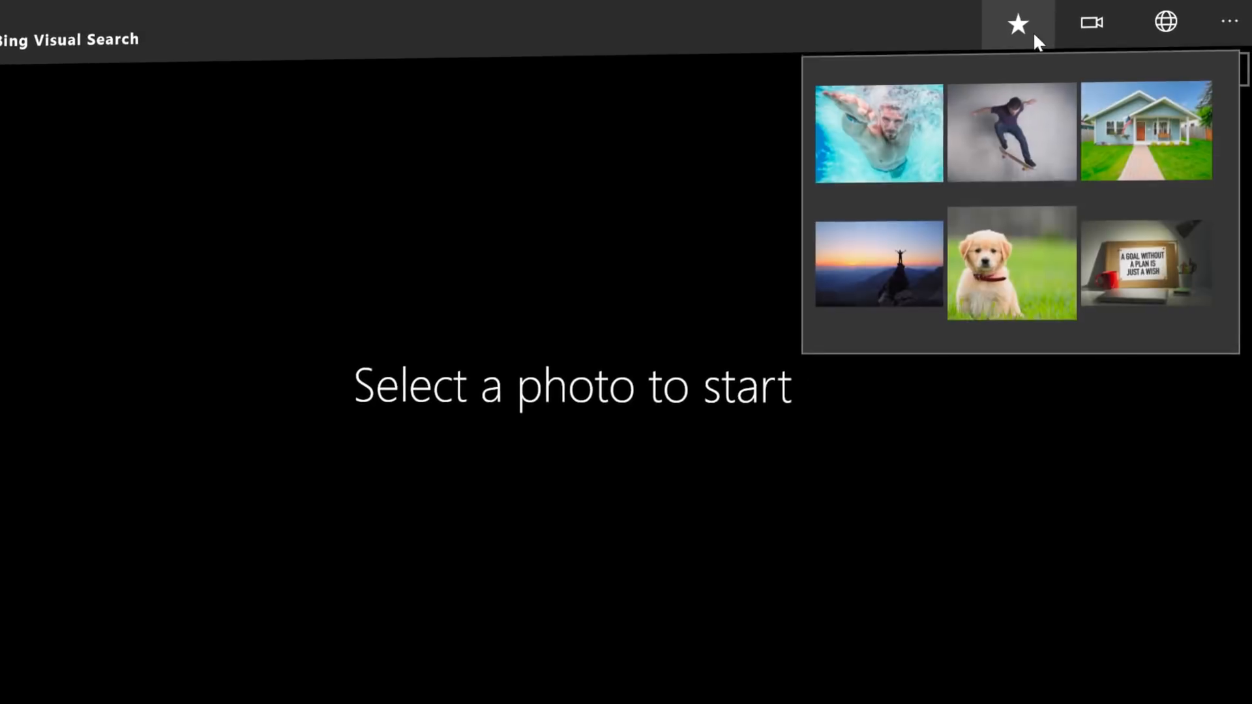
Choose a sample photo from the Bing Visual Search gallery to search with
click(1144, 132)
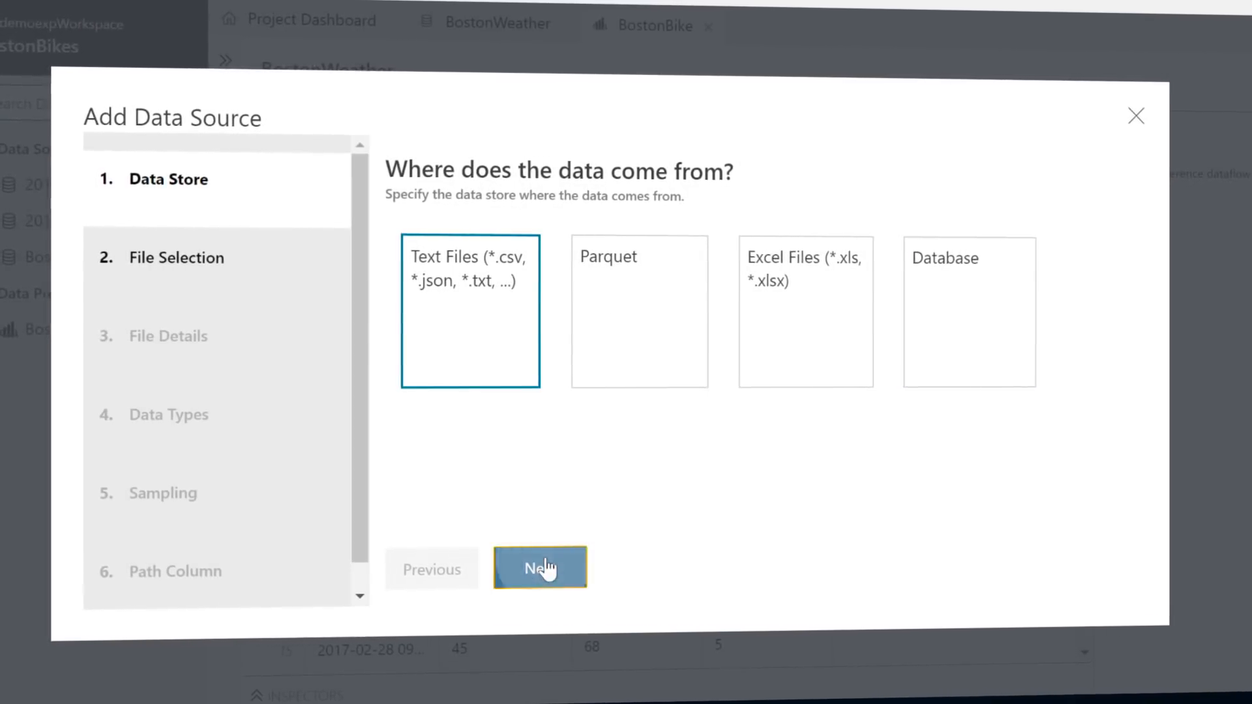
Continue with Text Files as source and derive a column from DATE with example 10pm-12am
click(540, 567)
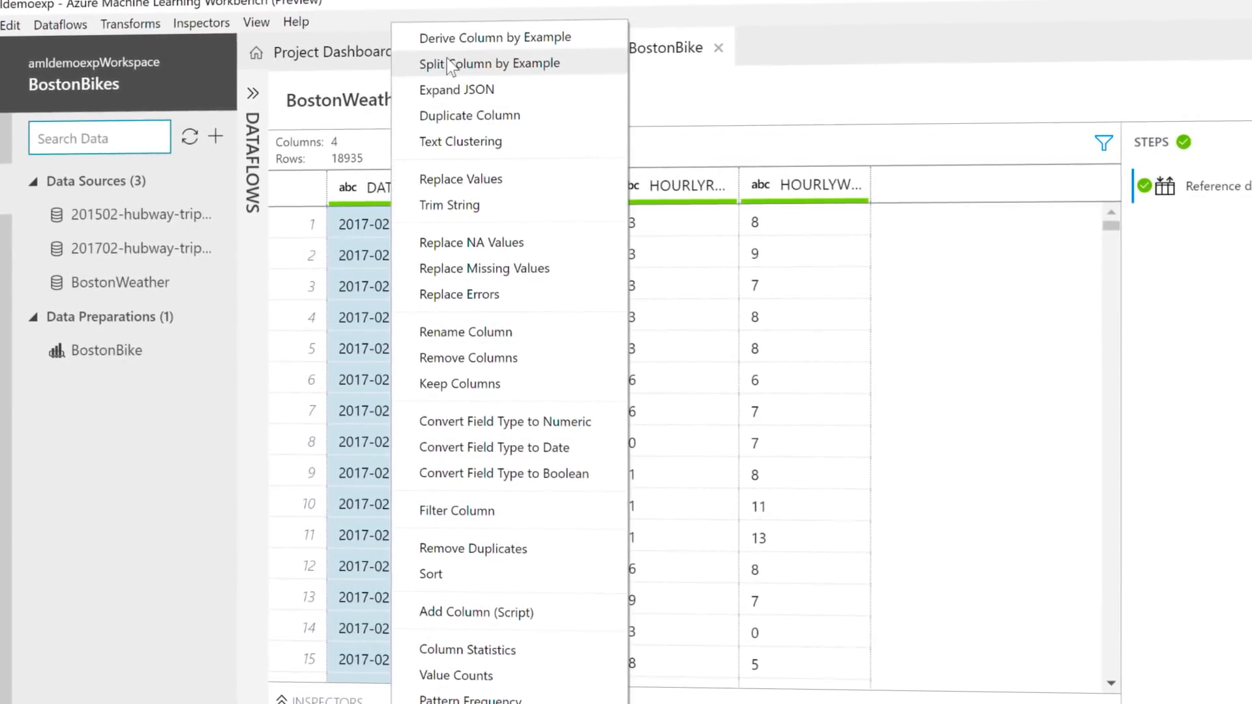
click(494, 37)
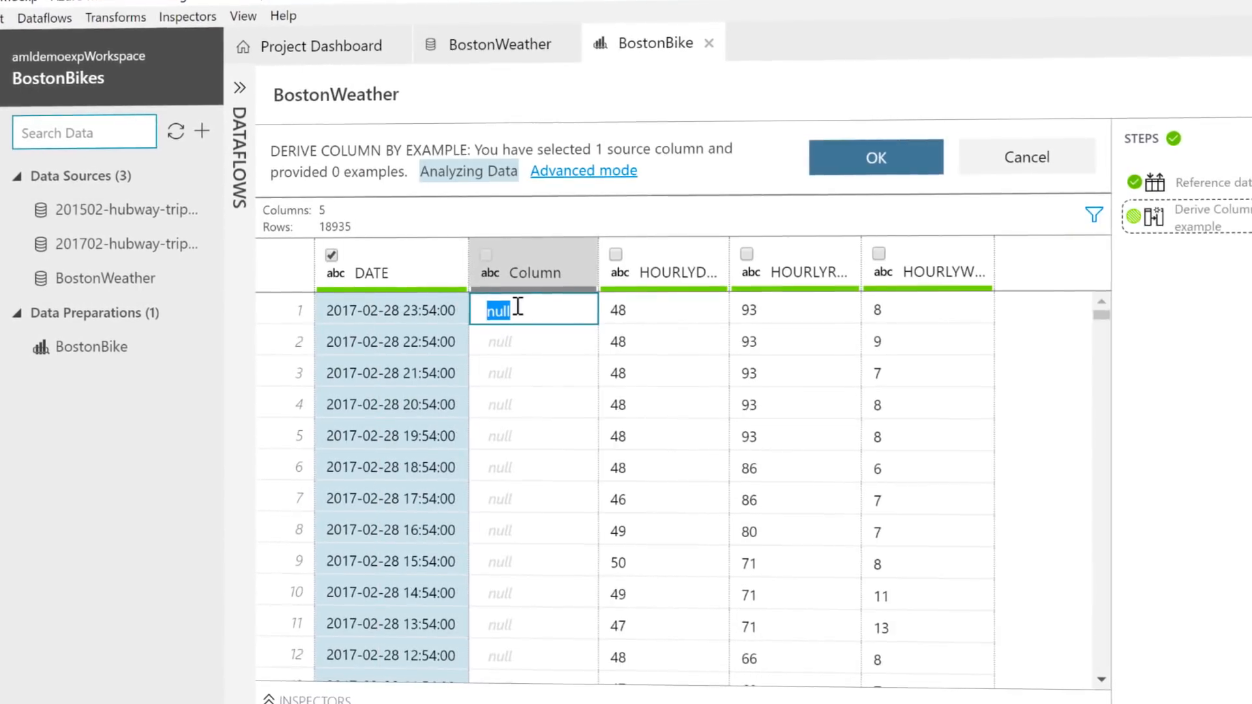
text(10pm)
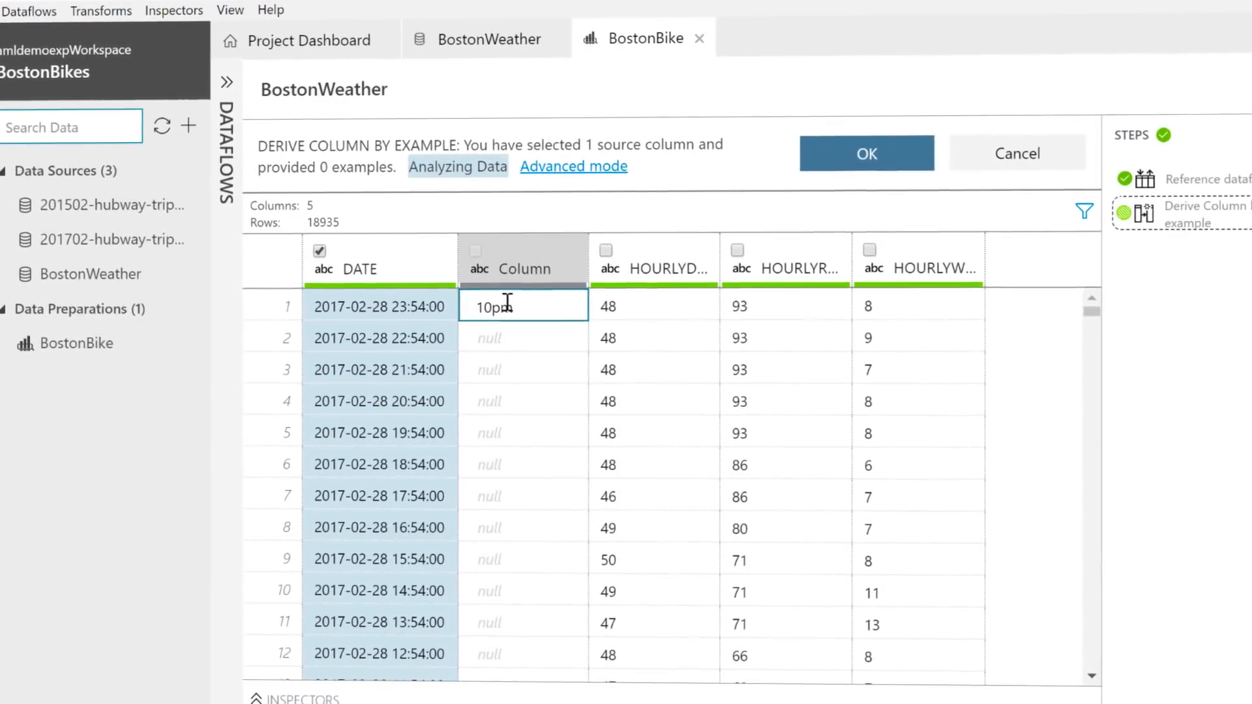
text(-12am)
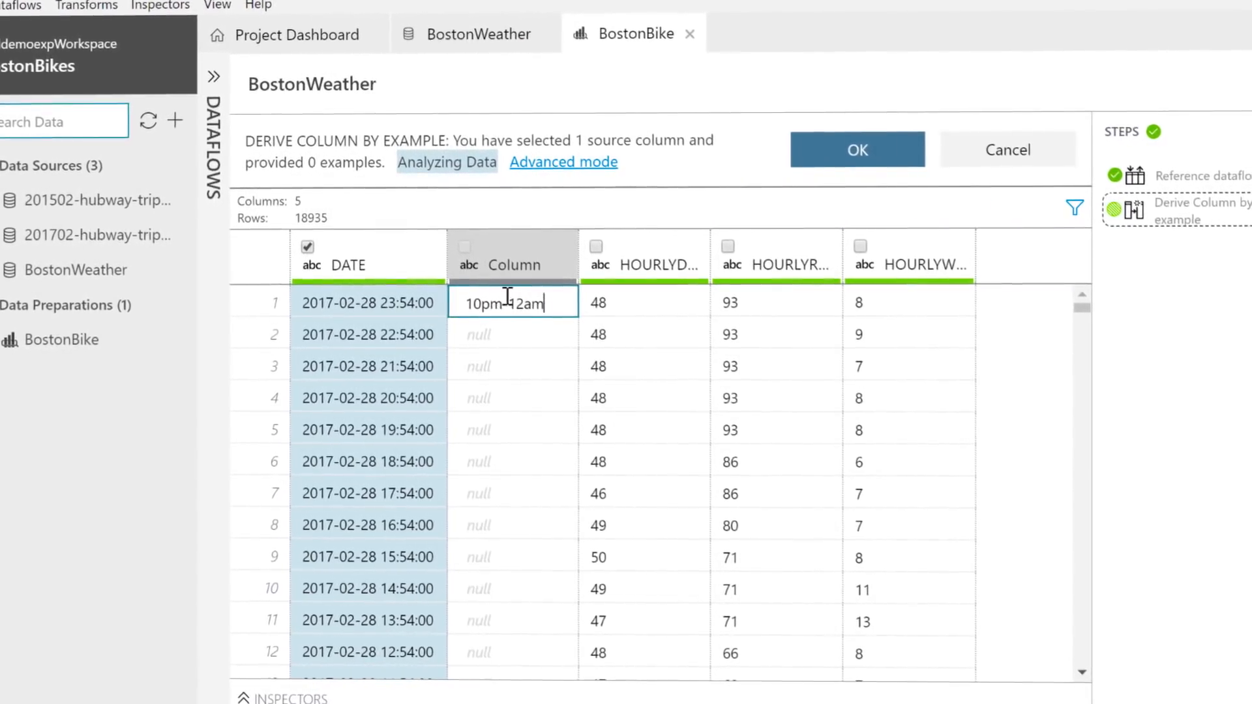
text(10pm-12am)
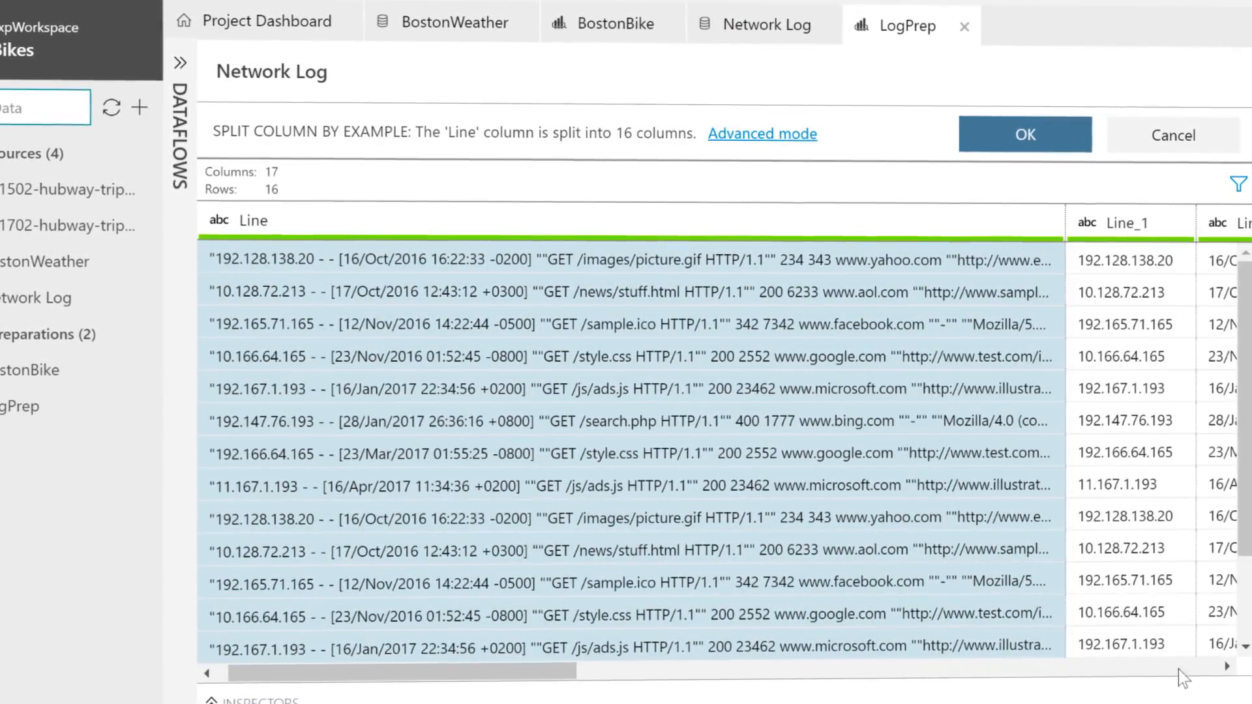
Derive Column_1 from the time-range column with example values Phase1 and Phase2
scroll(right, 3)
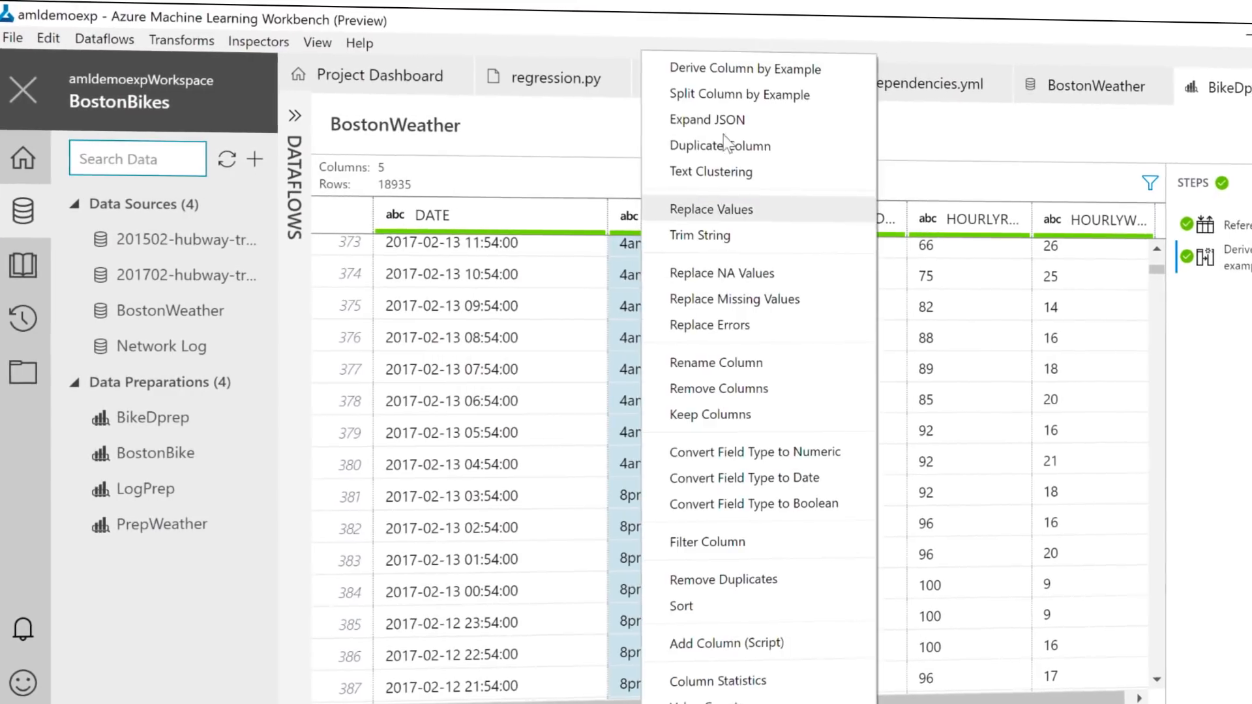
click(743, 68)
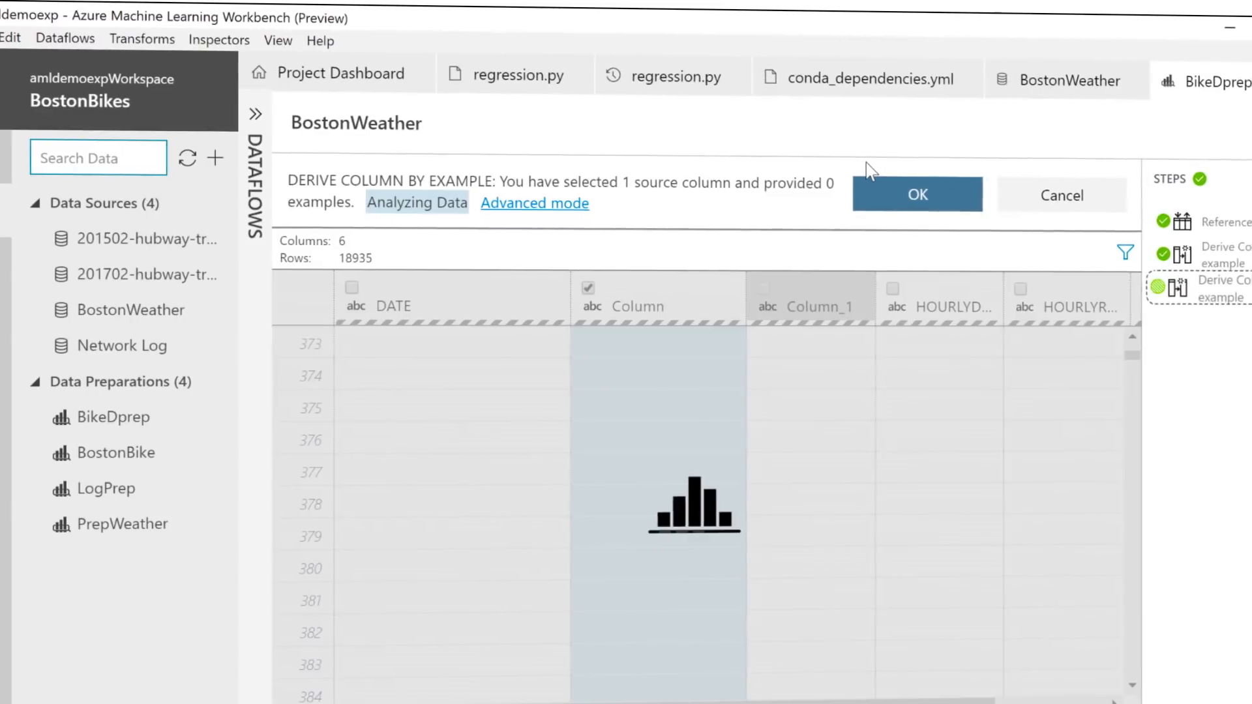
text(Phase)
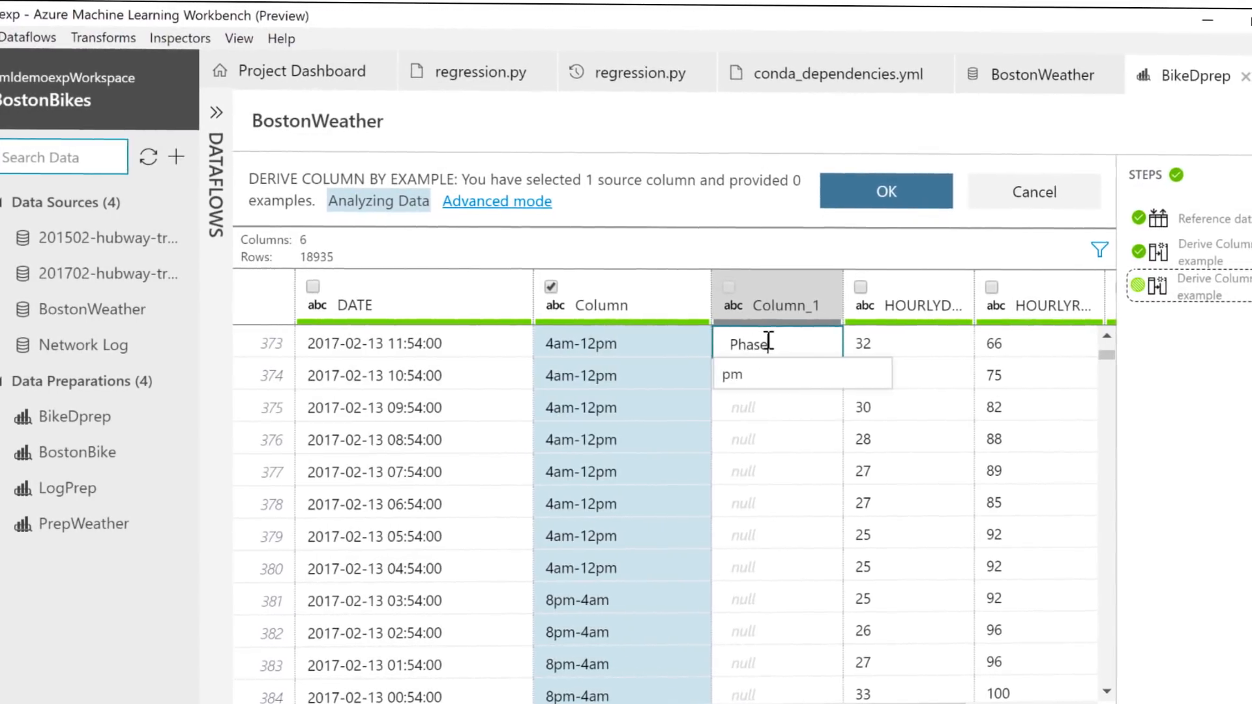
text(1)
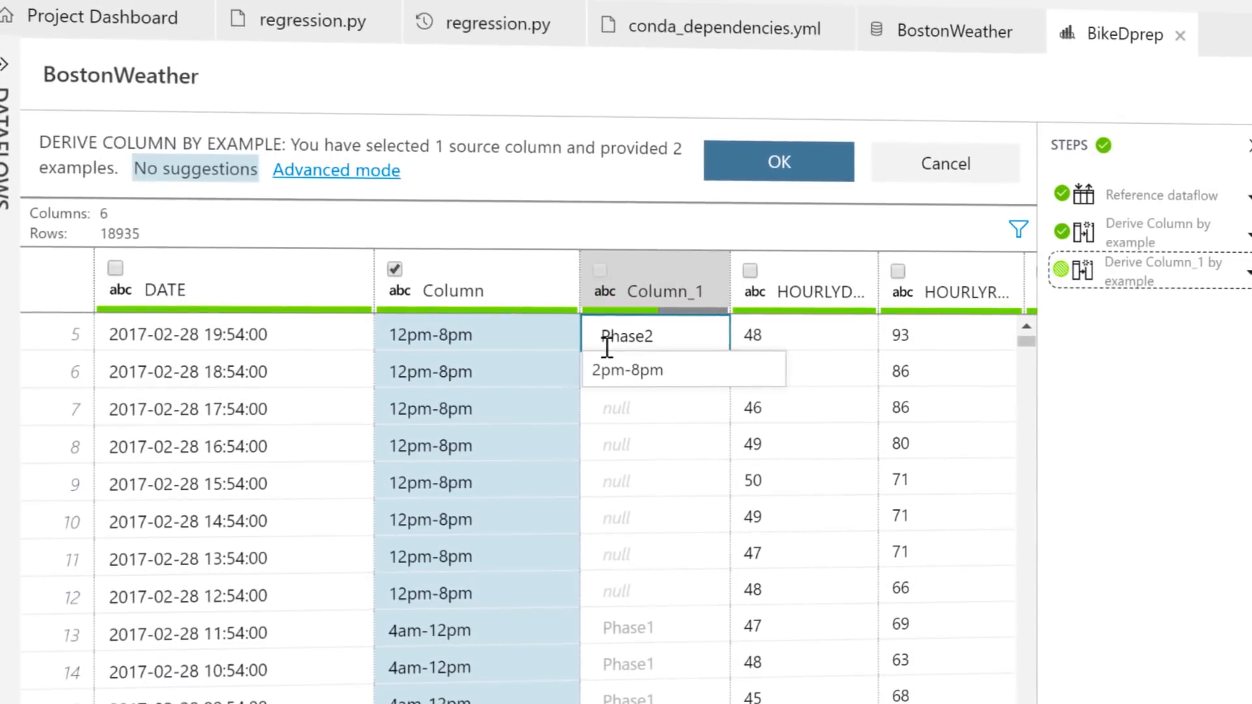
text(Phase2)
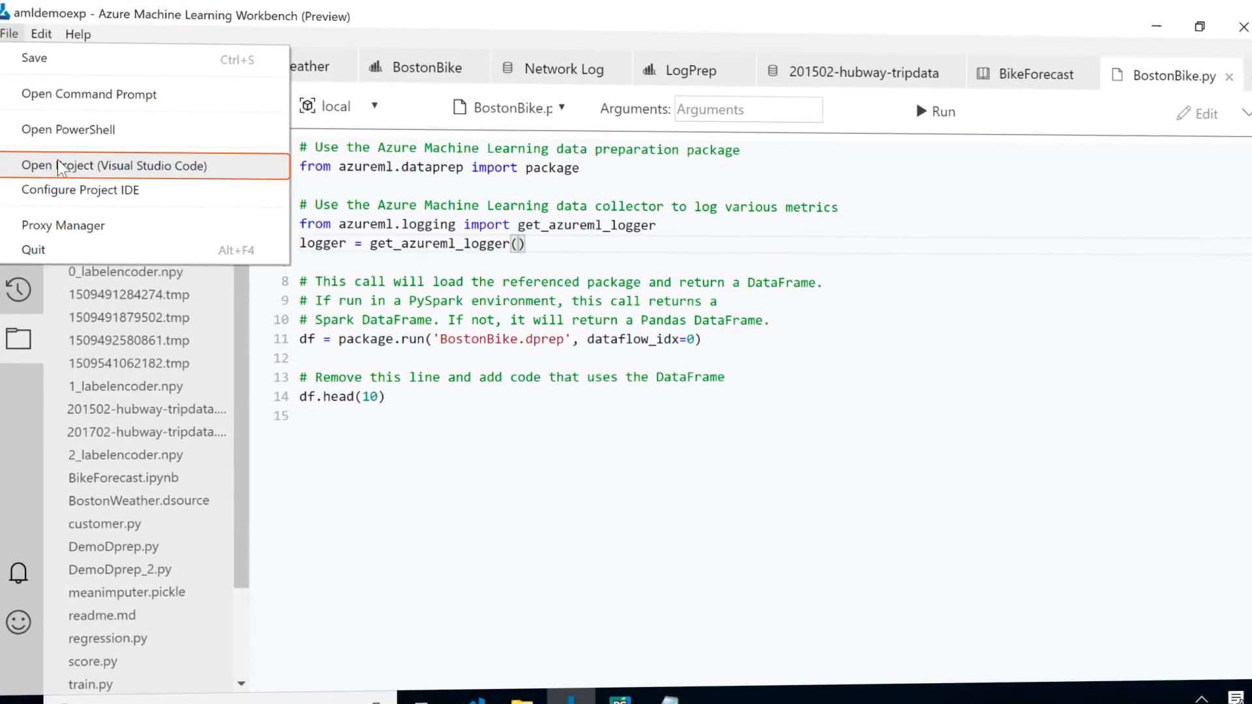
Launch a regression.py run with argument 10, then view conda_dependencies.yml in aml_config
click(80, 190)
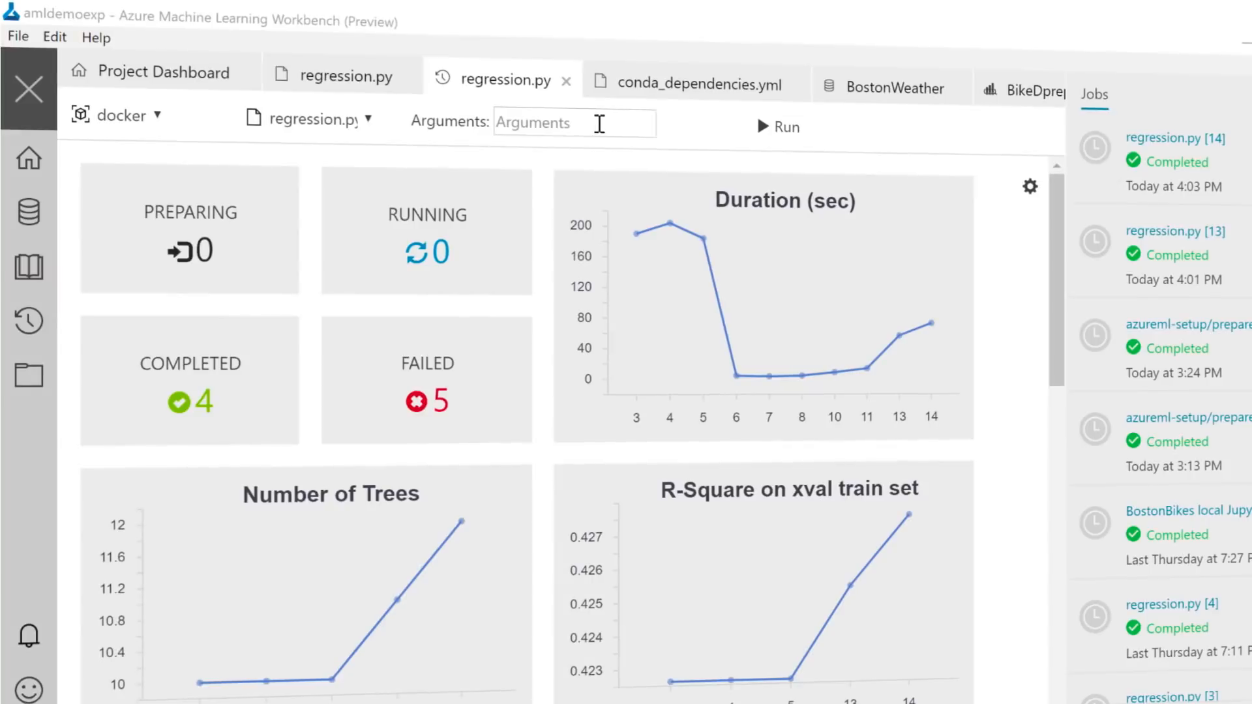
text(10)
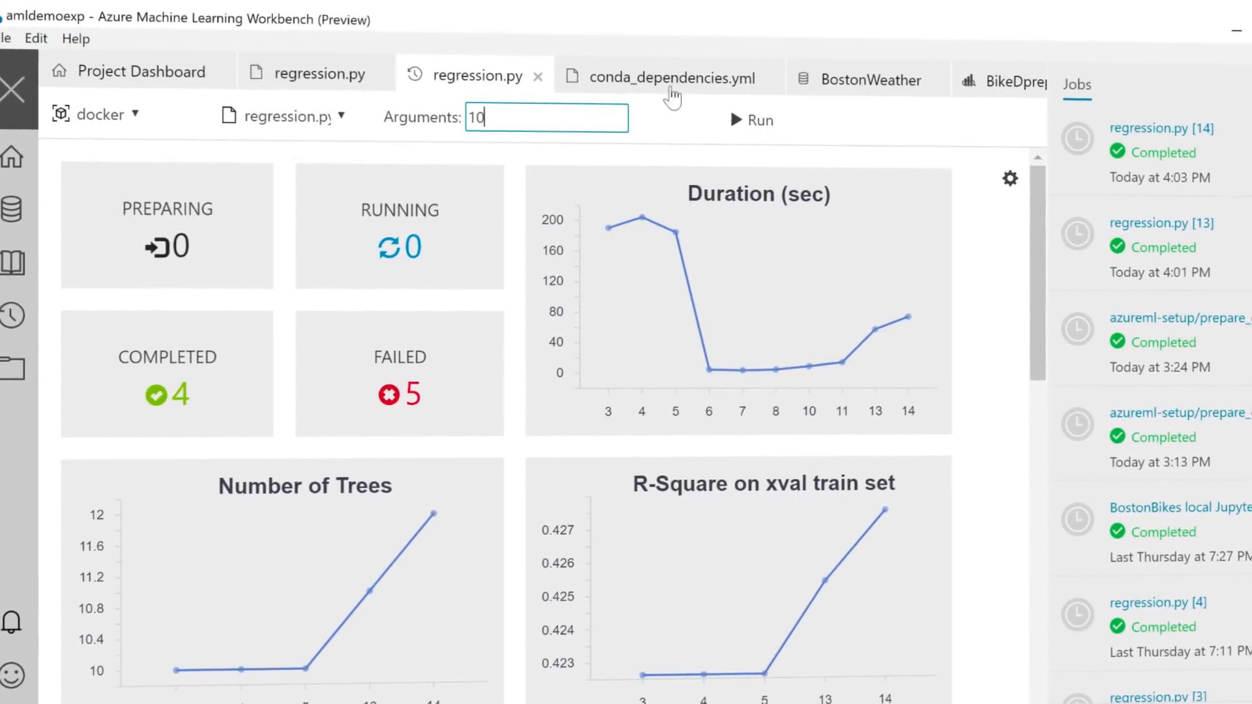
click(750, 120)
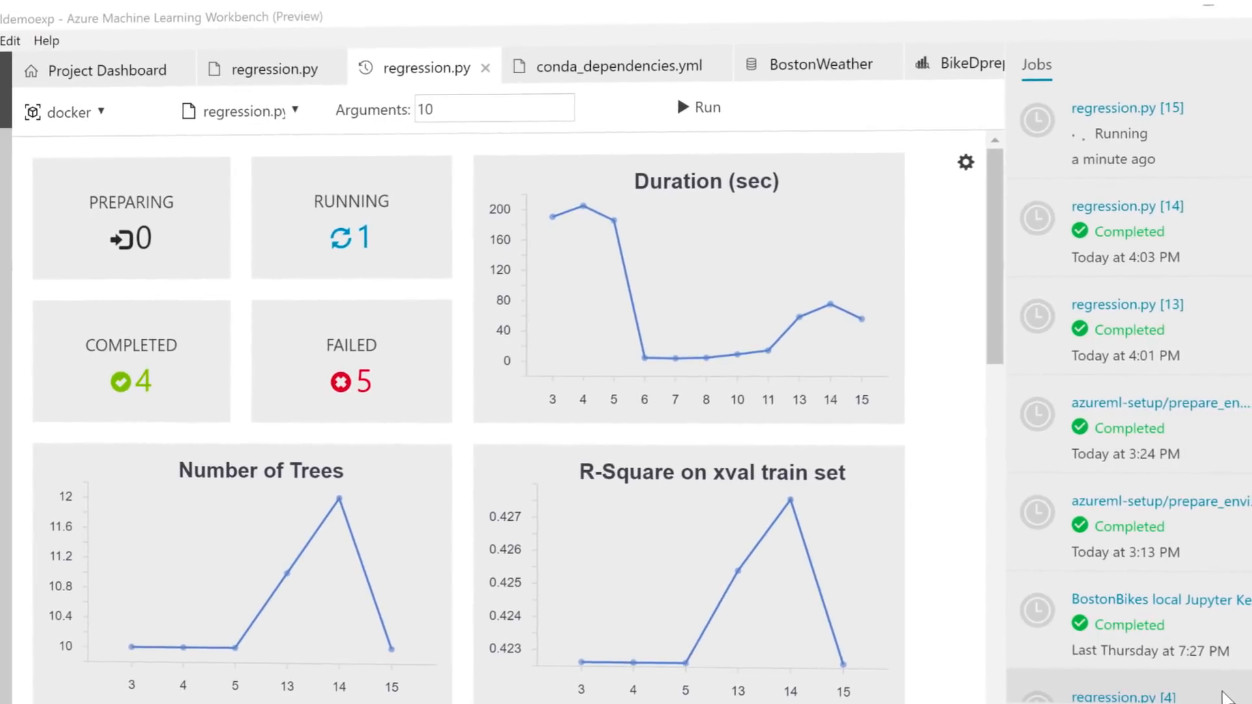
scroll(down, 3)
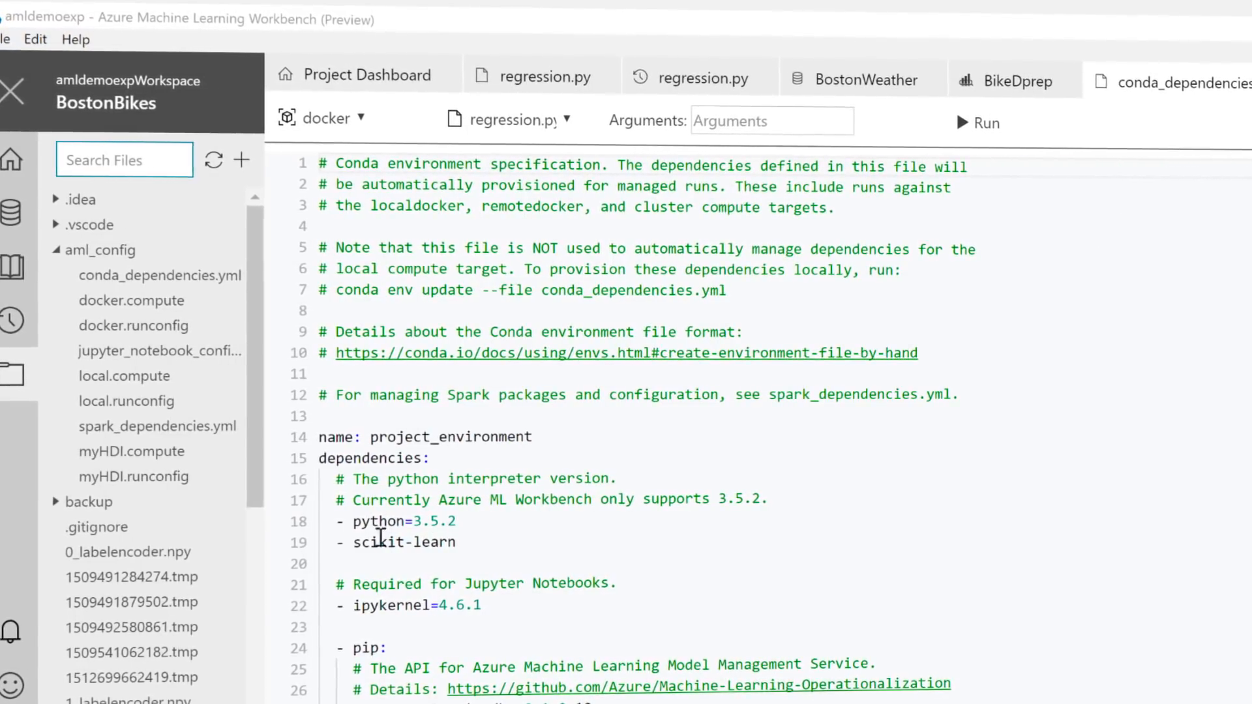
double_click(399, 543)
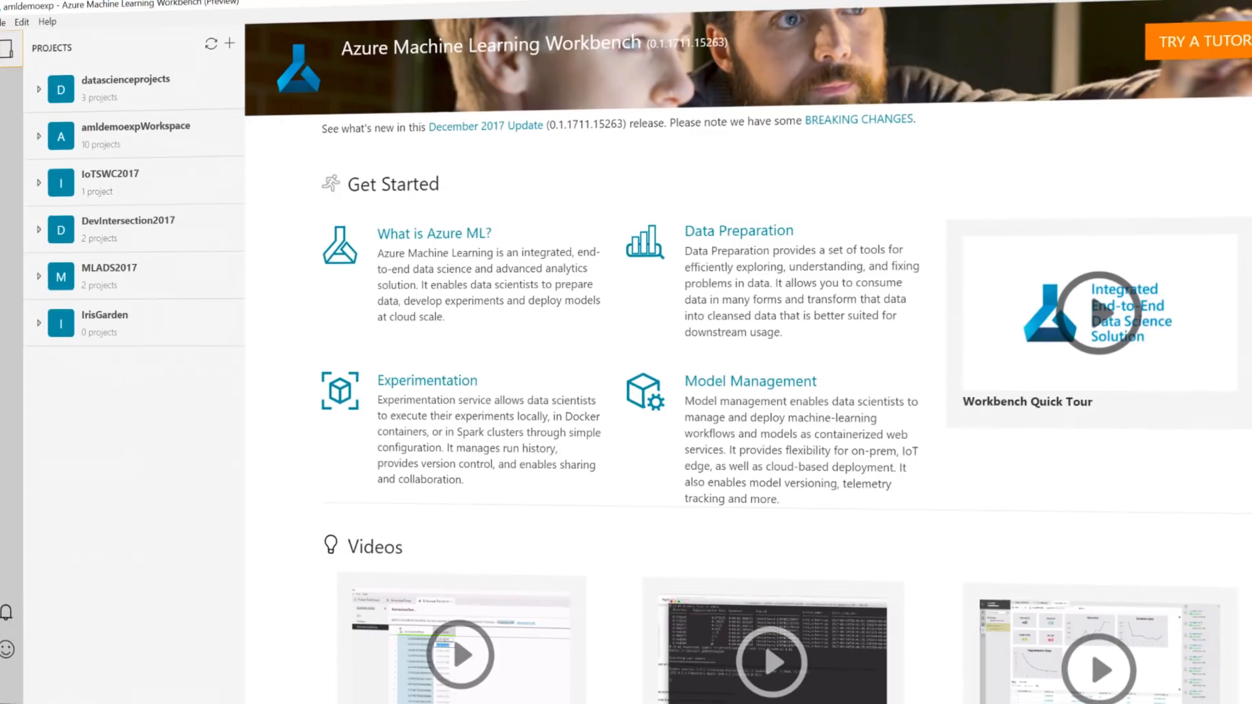
Scroll the Workbench start page through Get Started, Videos and Examples
scroll(down, 3)
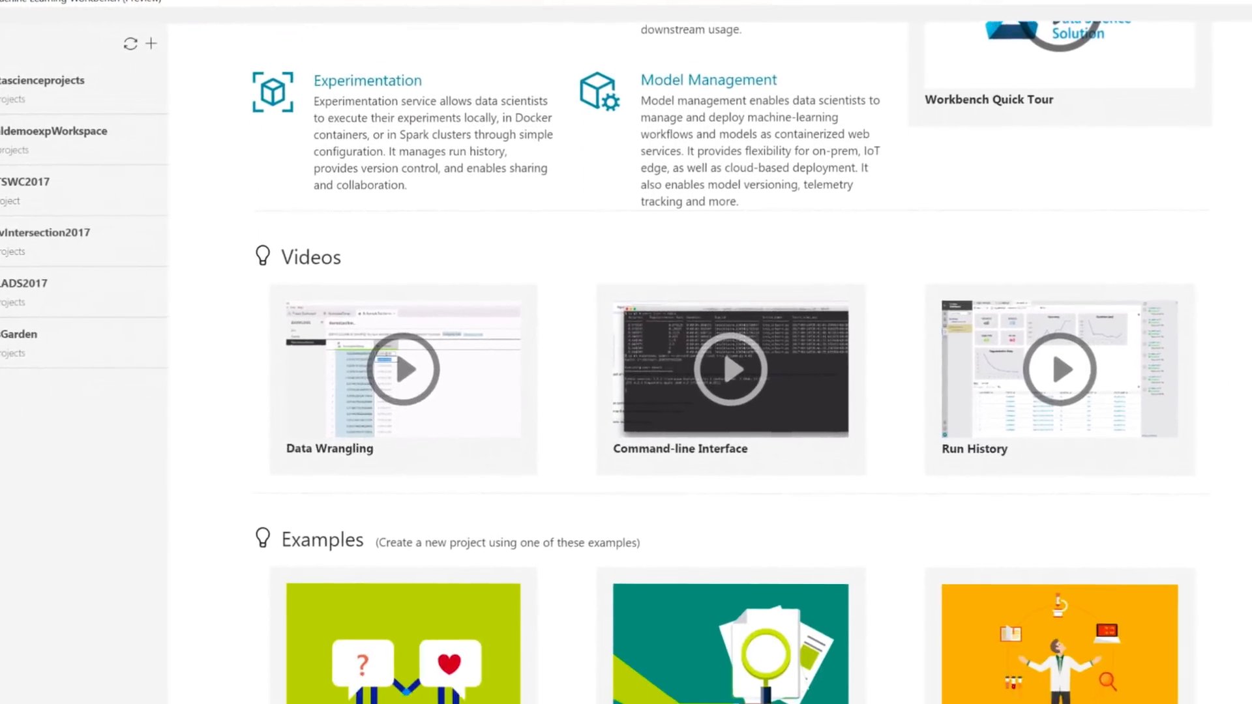
scroll(down, 3)
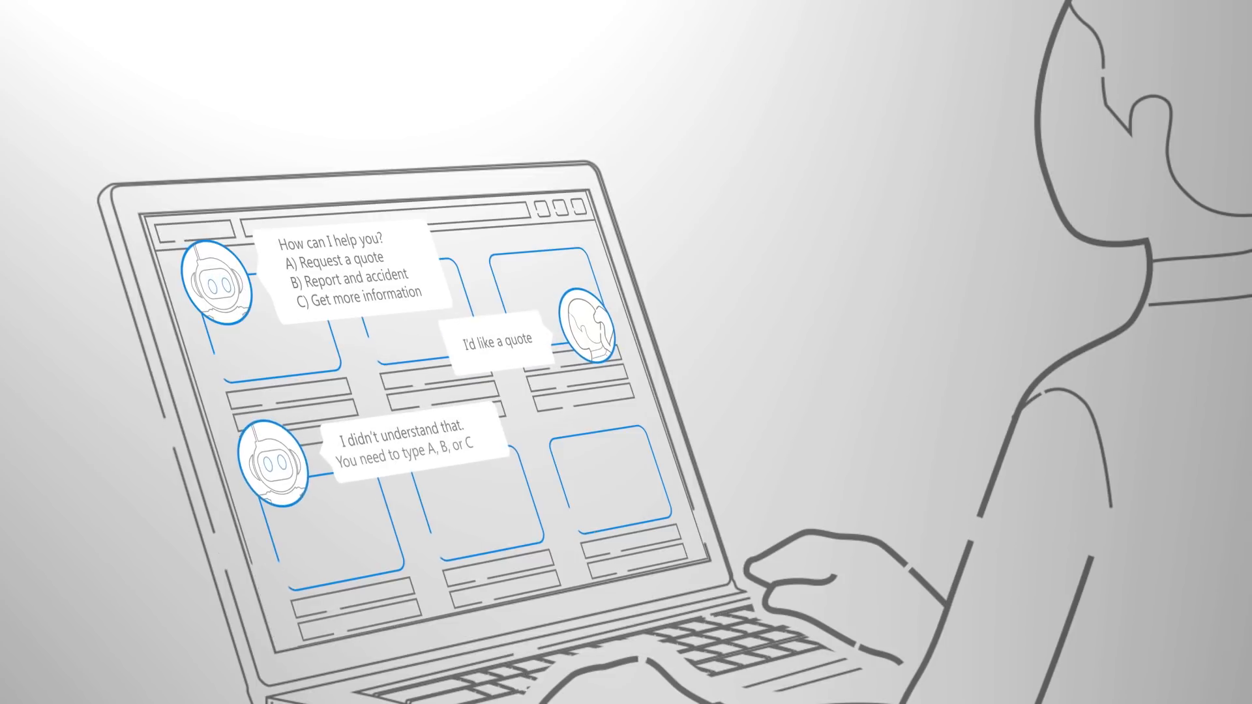
Request an Automotive quote as an existing customer, send the PIN, and include the daughter
text(A)
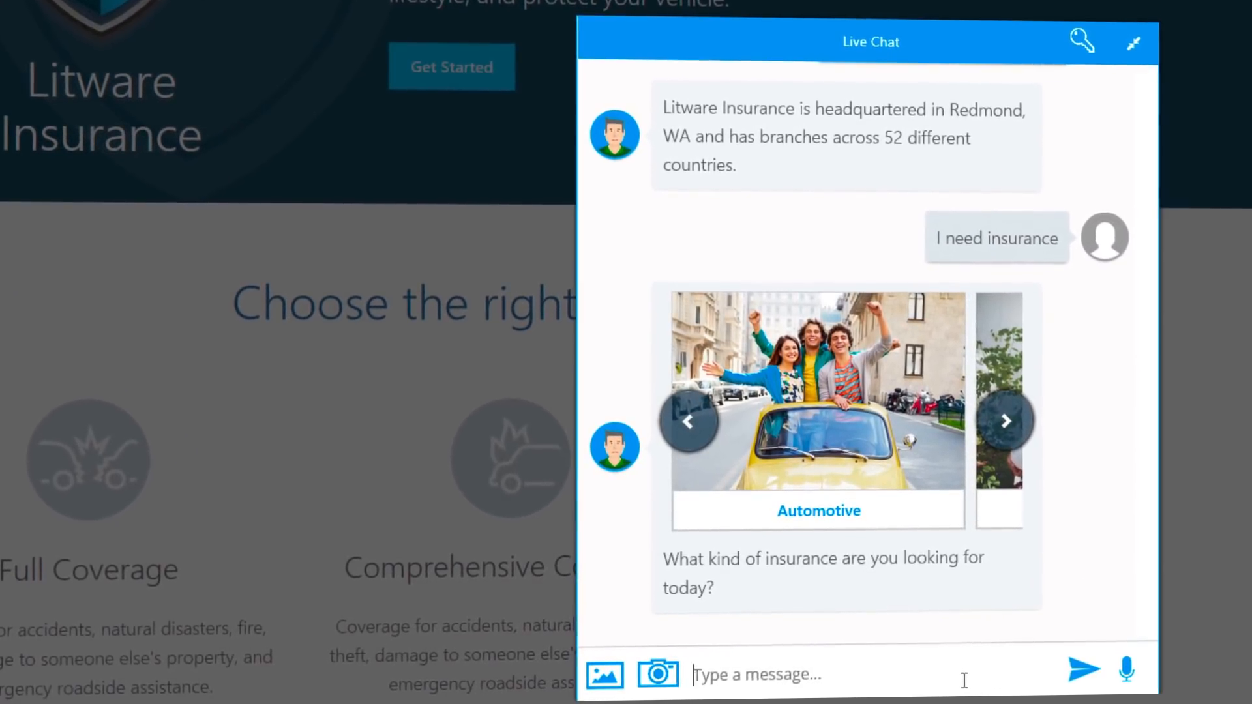
click(818, 510)
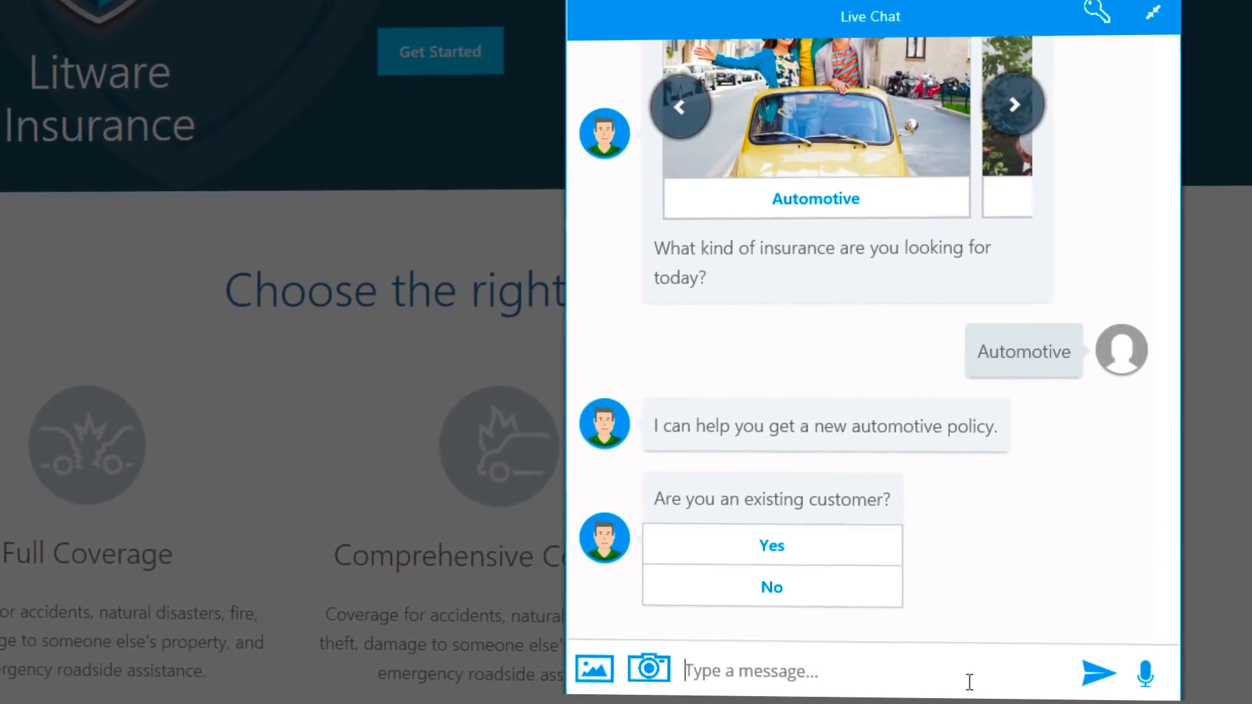
click(771, 545)
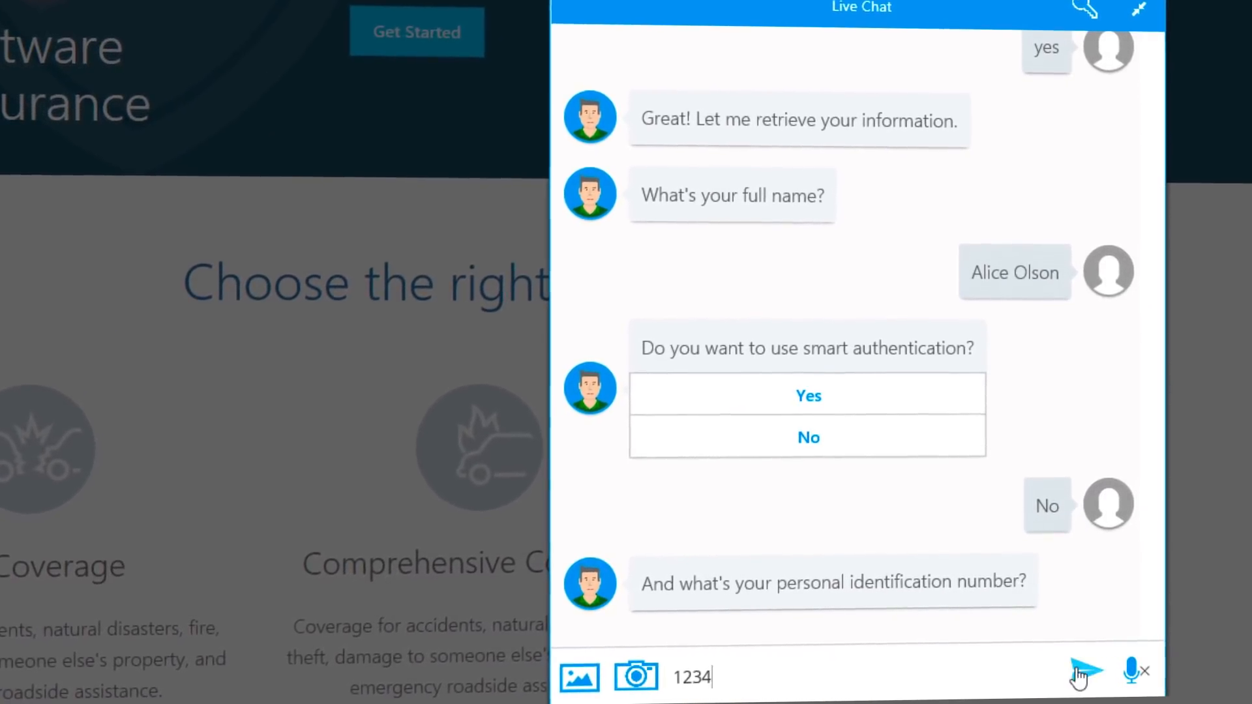
click(1084, 676)
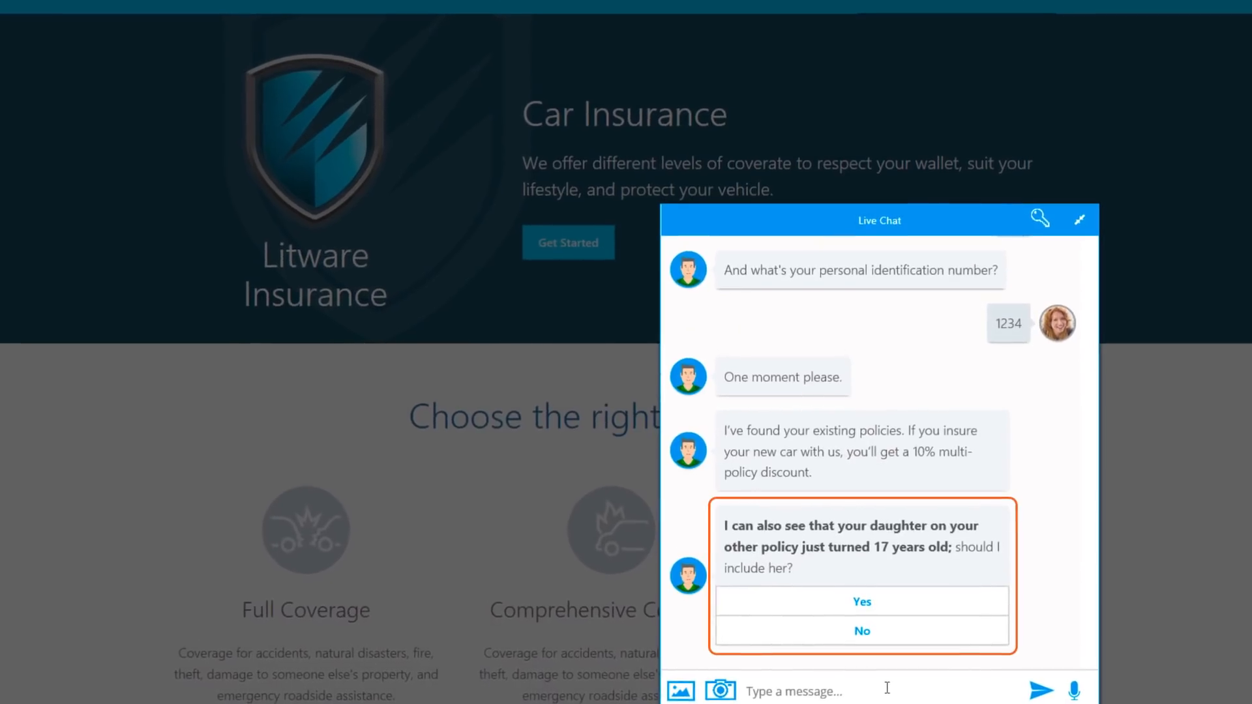
scroll(down, 3)
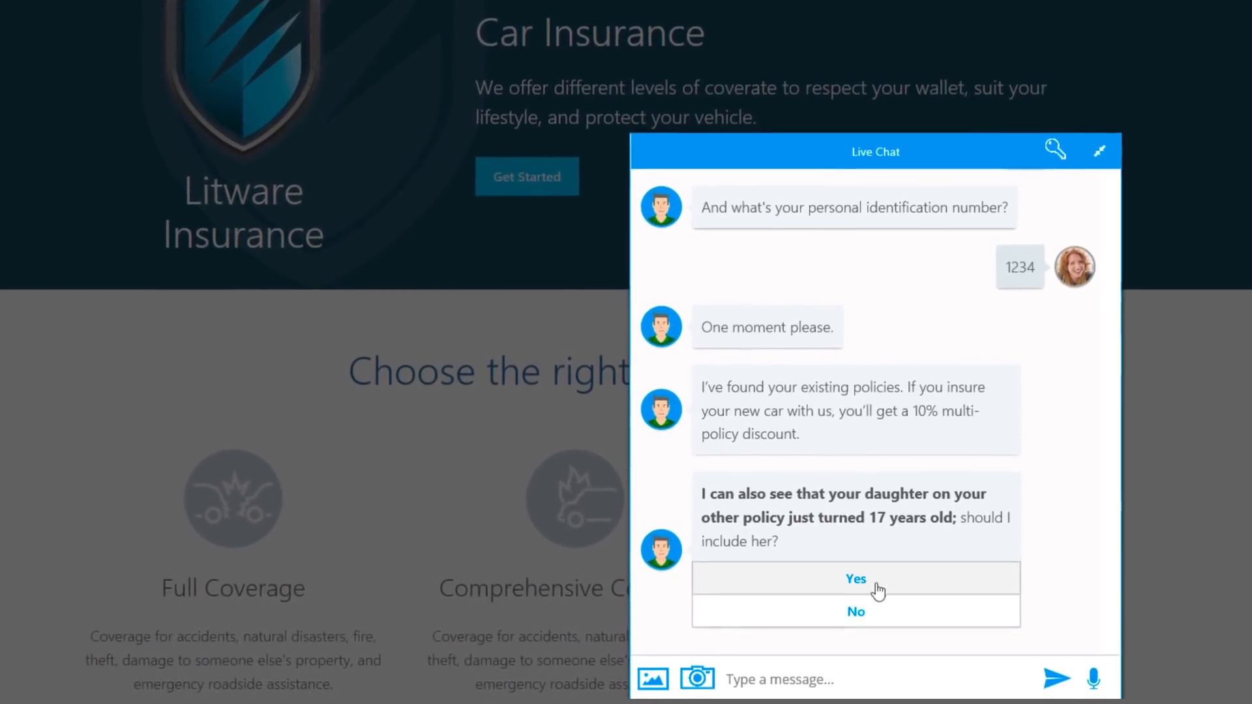
click(856, 579)
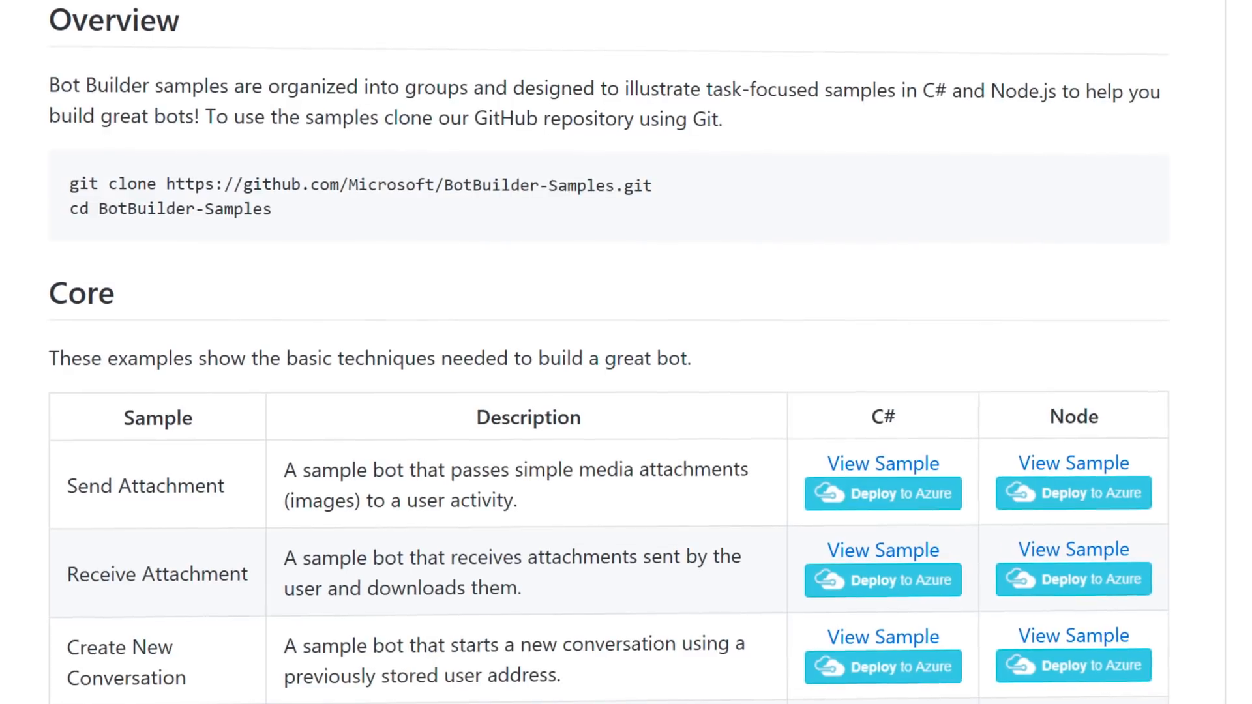
Scroll the BotBuilder-Samples README to the Core samples table with C# and Node versions
scroll(down, 3)
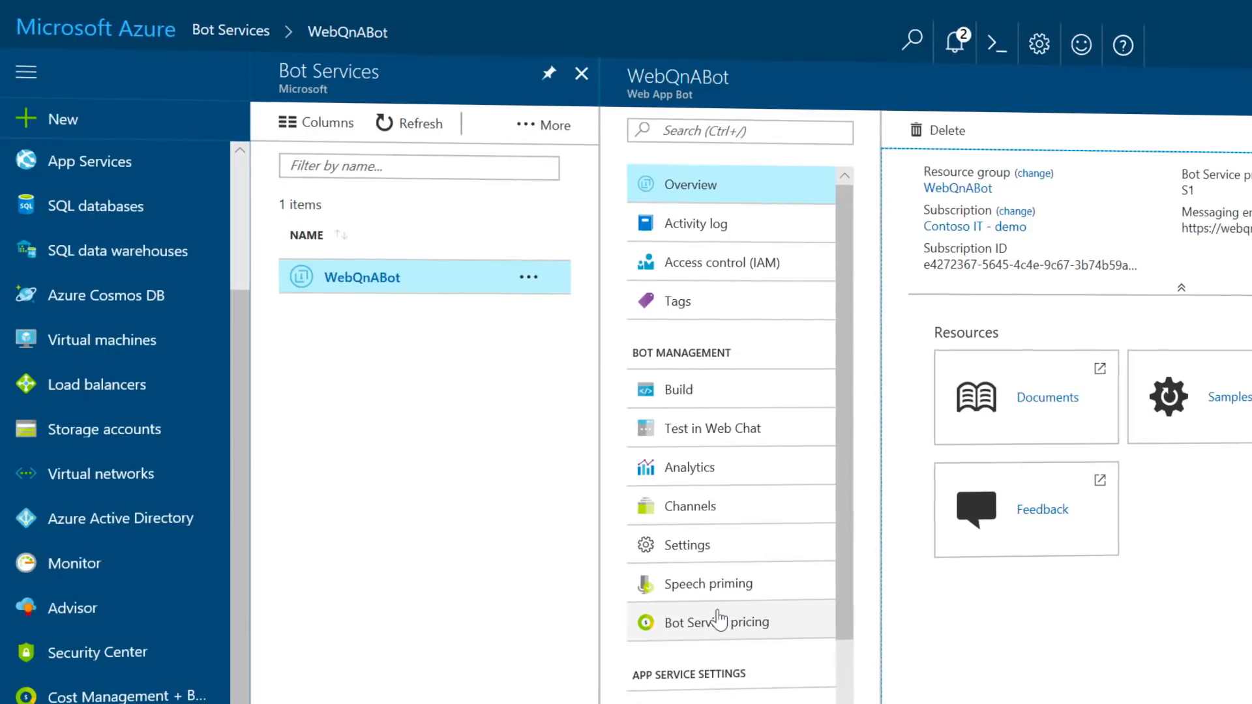
Show the WebQnABot pricing tiers, F0 Free and S1 Standard, under Bot Management
click(715, 622)
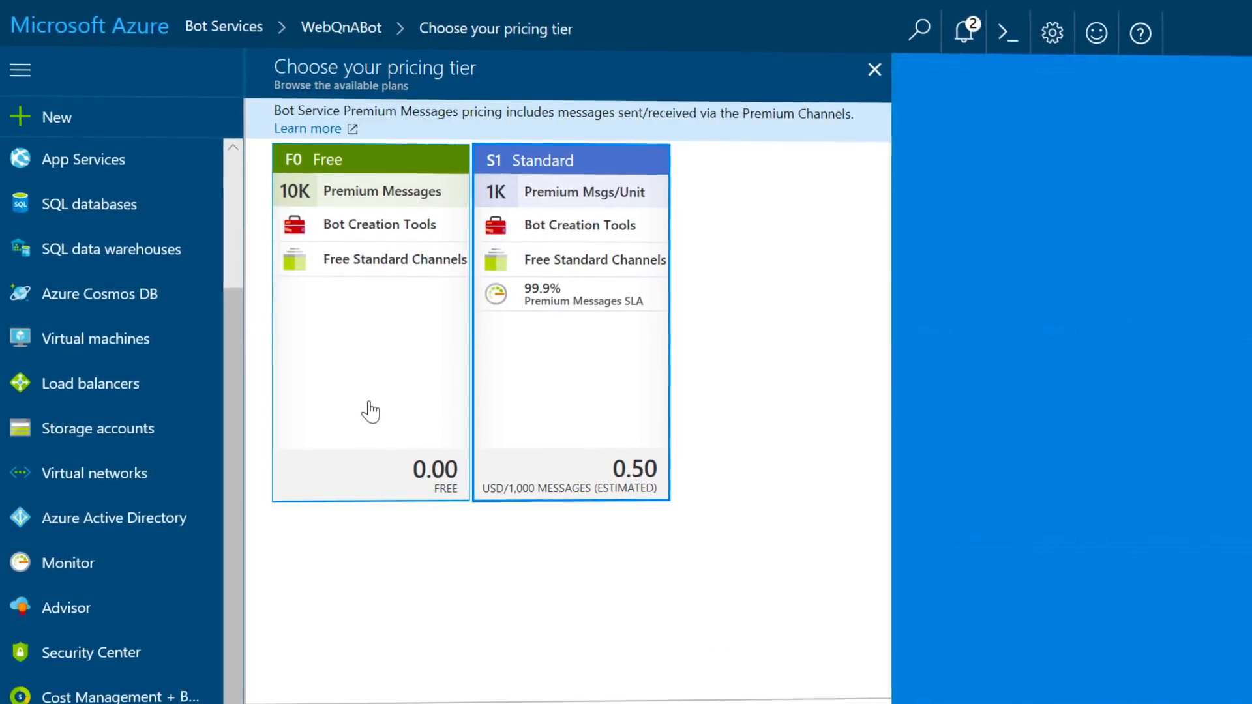